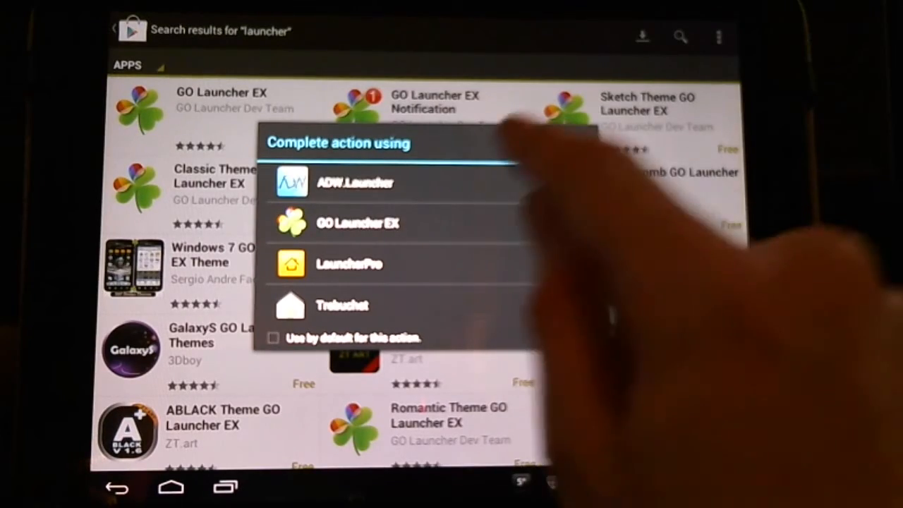
Choose ADW Launcher in the 'Complete action using' chooser as the home app
click(355, 223)
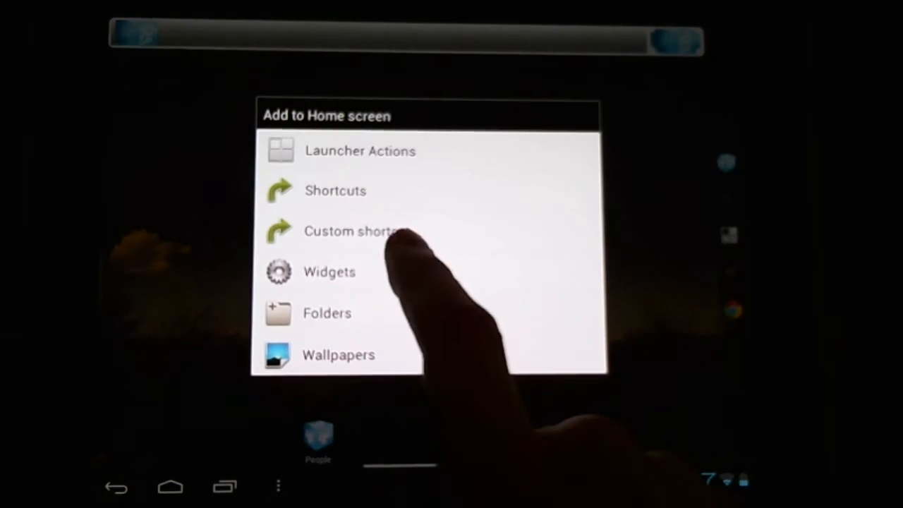
Open the Widgets option and scroll through the Choose widget list
click(330, 272)
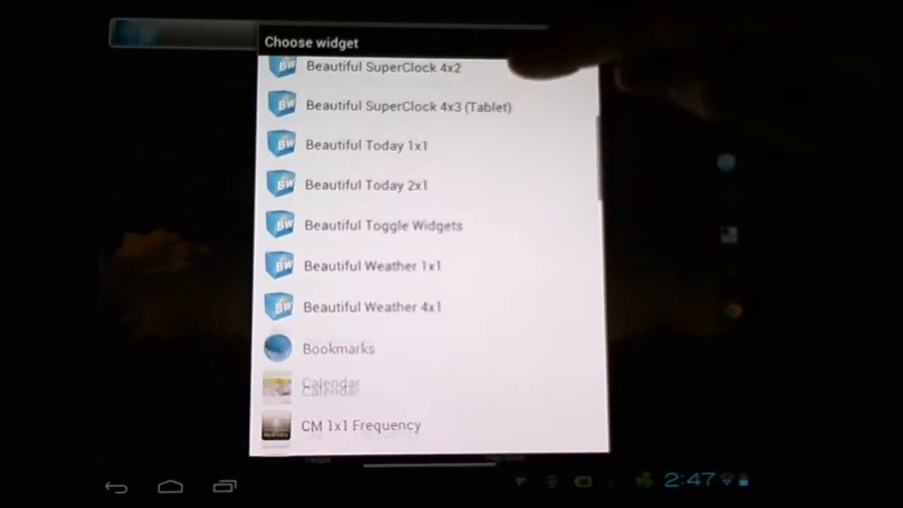
scroll(down, 3)
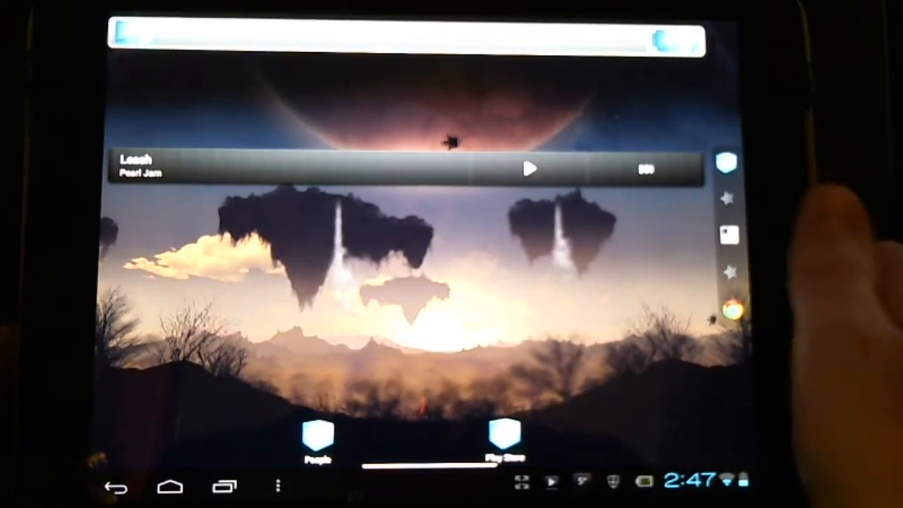
Pick LauncherPro as the home app to show its right-edge dock
click(170, 484)
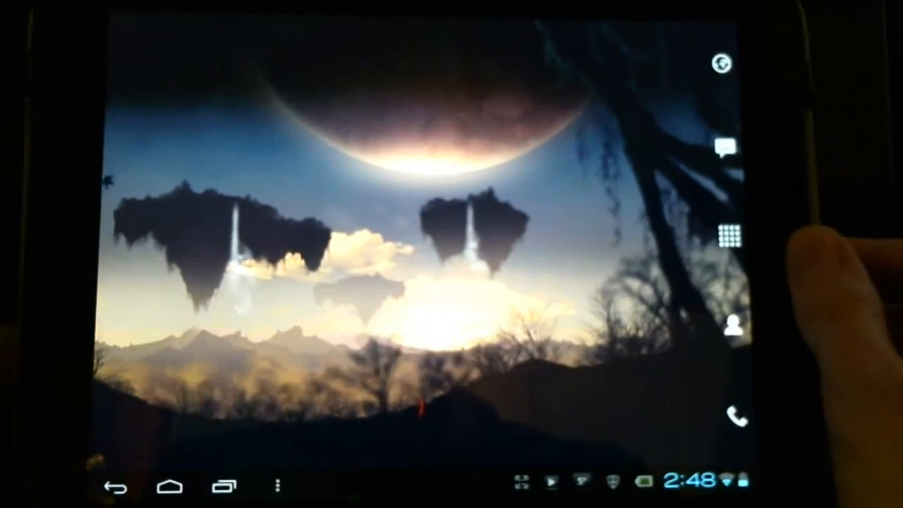
Bring up the launcher chooser and pick ADW Launcher to run the home screen
click(172, 484)
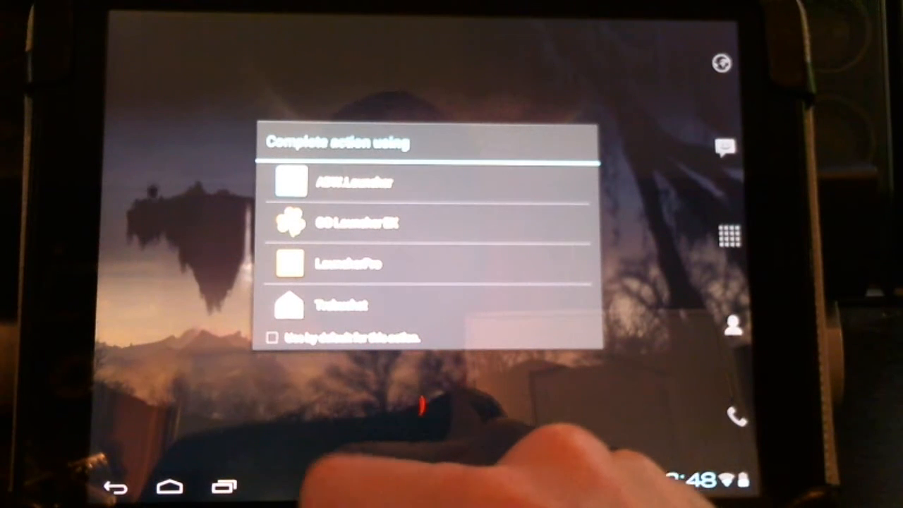
click(272, 333)
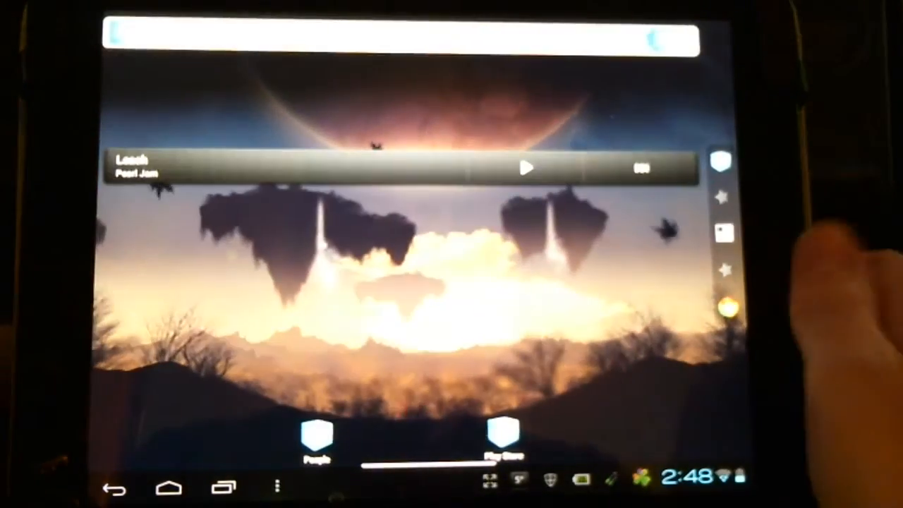
Select GO Launcher EX as the app running the home screen
click(170, 487)
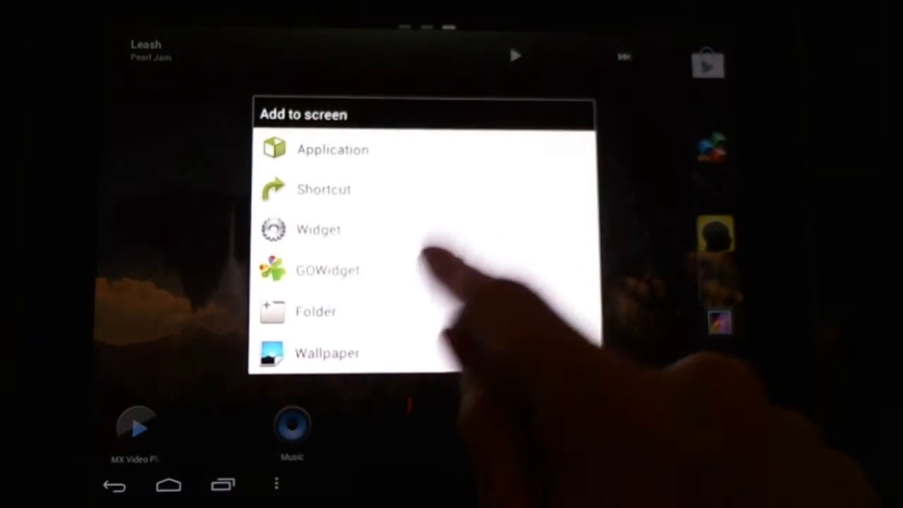
Add GO Power Master from the GOWidget Installed list
click(327, 270)
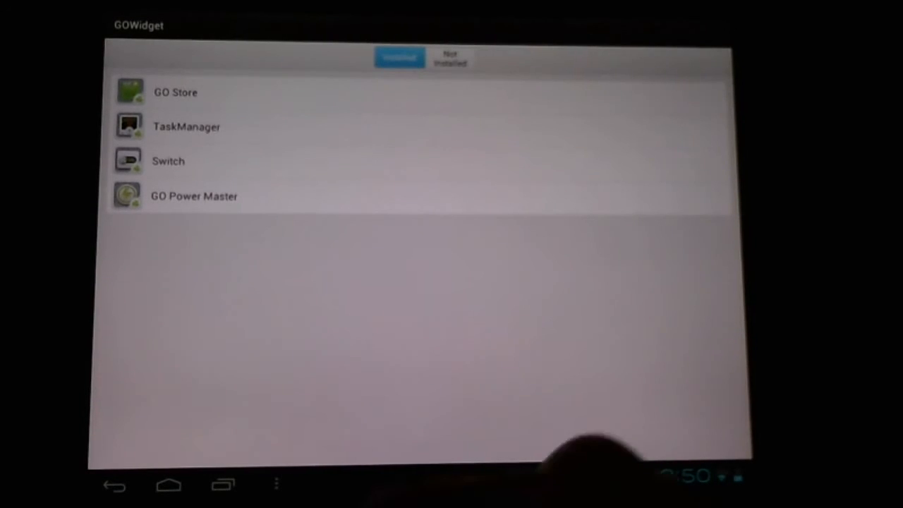
click(168, 161)
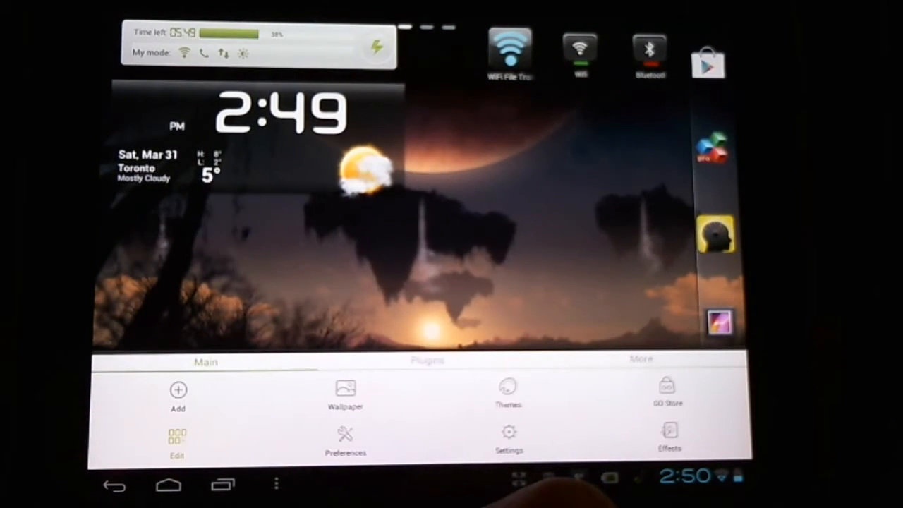
Browse Live Wallpapers under Wallpaper and scroll the grid to the microorganism wallpaper
click(345, 395)
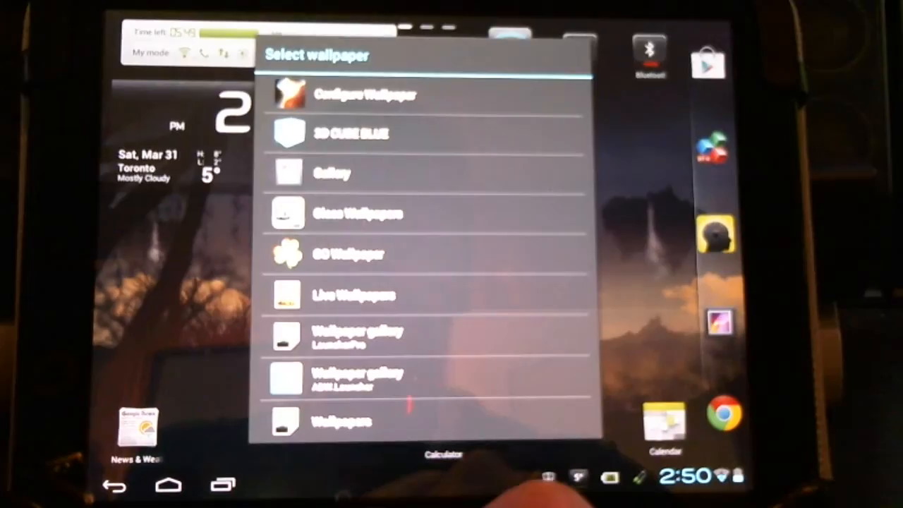
click(353, 295)
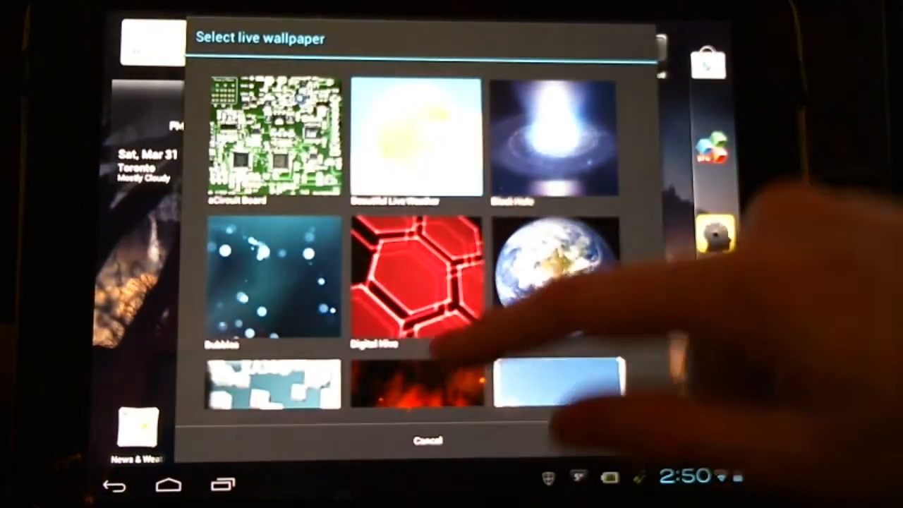
scroll(down, 3)
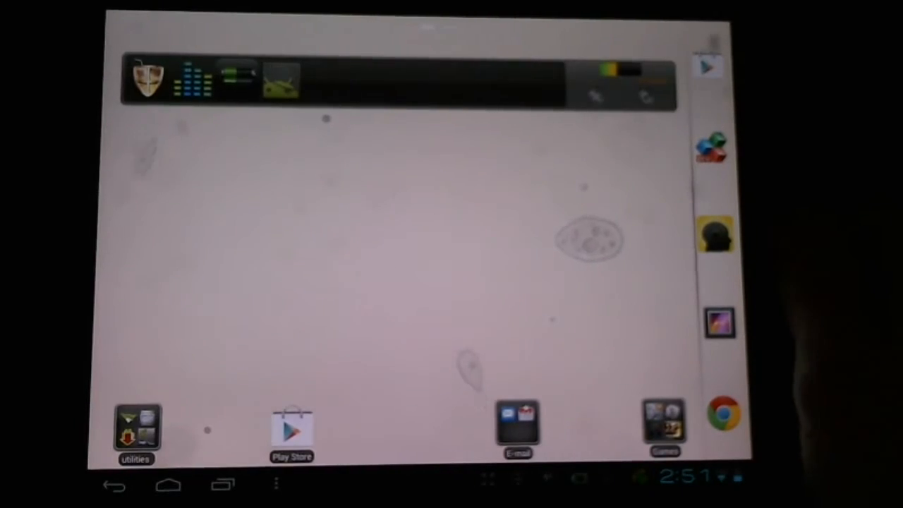
Reopen the GO Launcher main menu and select its Wallpaper entry
click(168, 484)
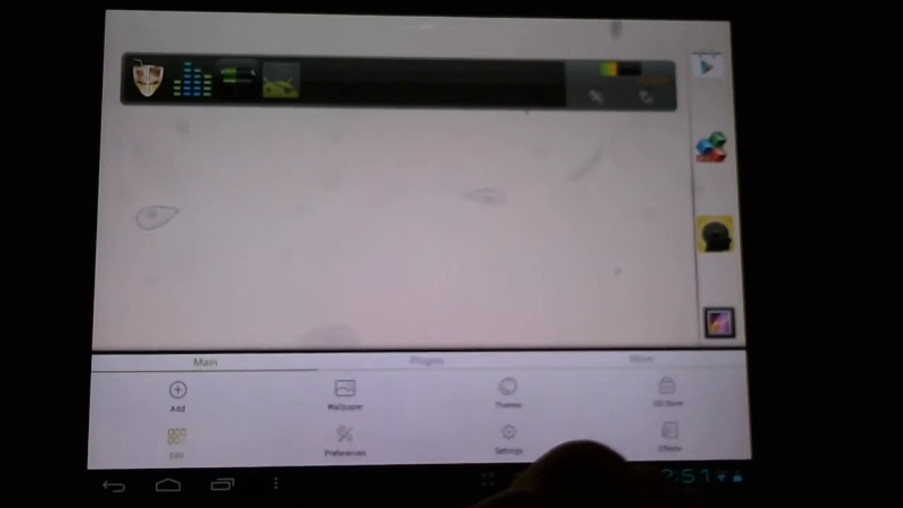
click(345, 395)
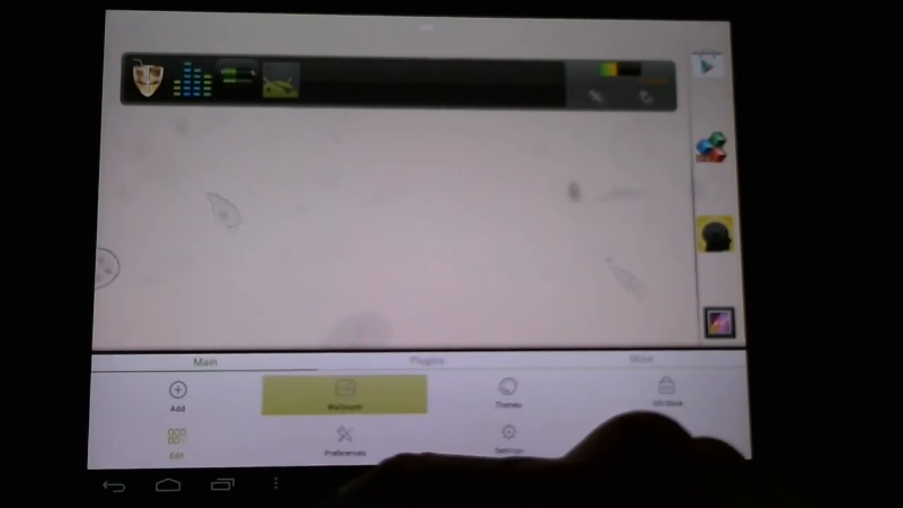
click(345, 394)
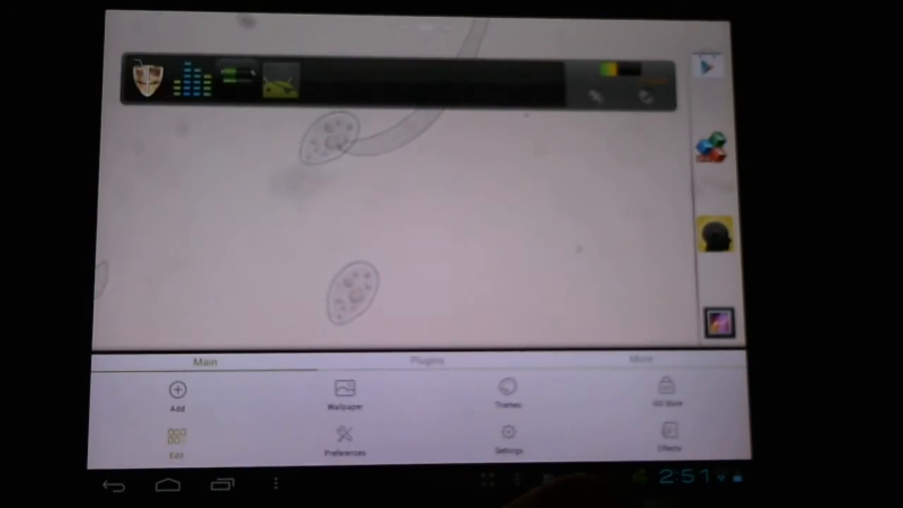
Open My Themes, showing the Cube, Elegant and Default themes
click(508, 393)
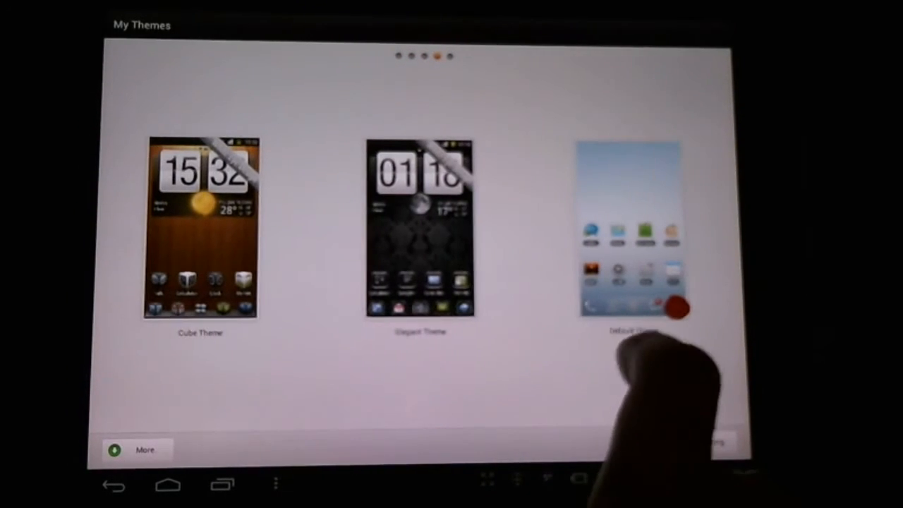
Preview the Elegant Theme and apply it to the home screen
click(420, 226)
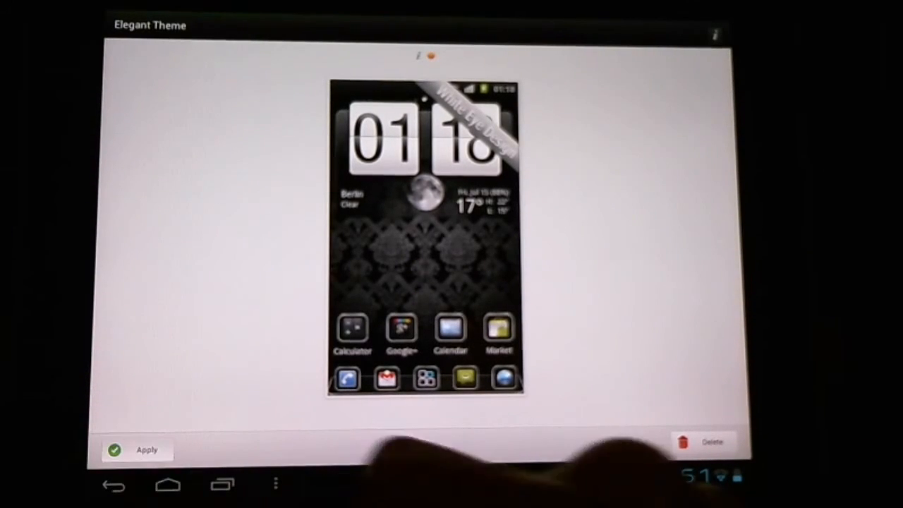
click(138, 450)
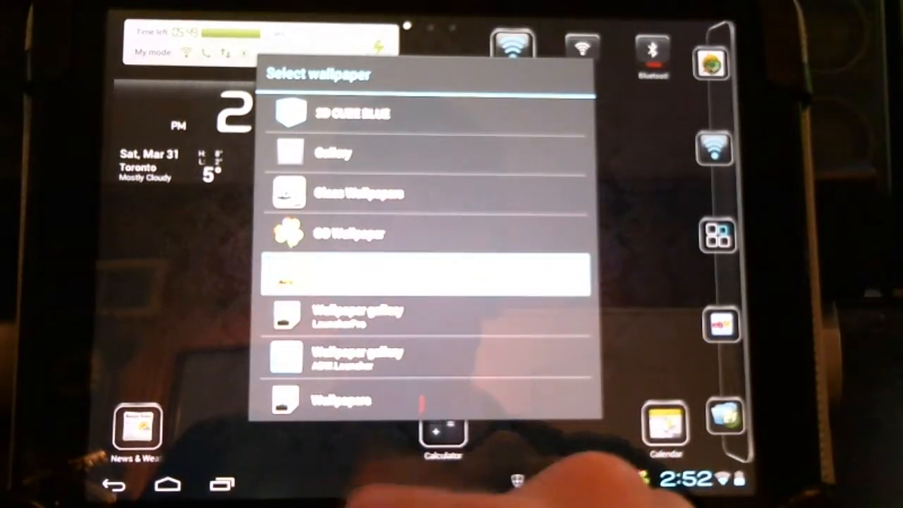
Browse the live wallpapers list and scroll down toward Magic Smoke
click(423, 275)
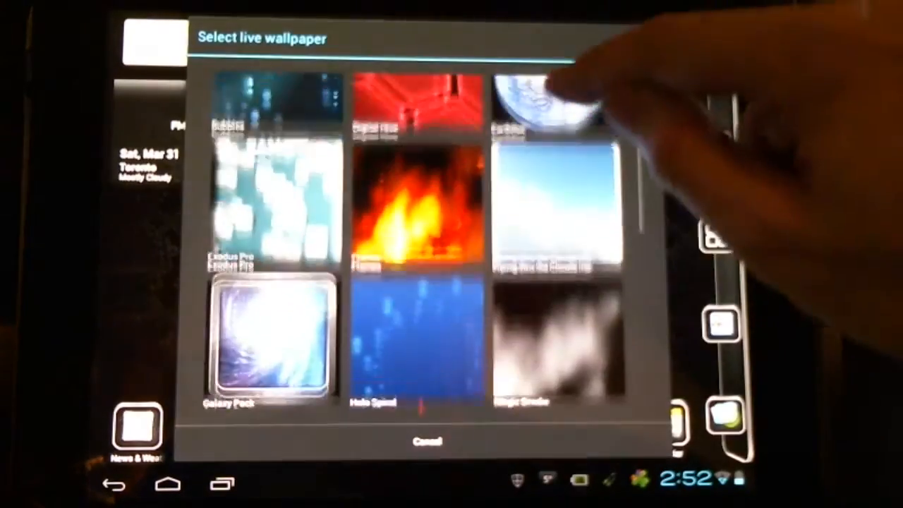
scroll(down, 3)
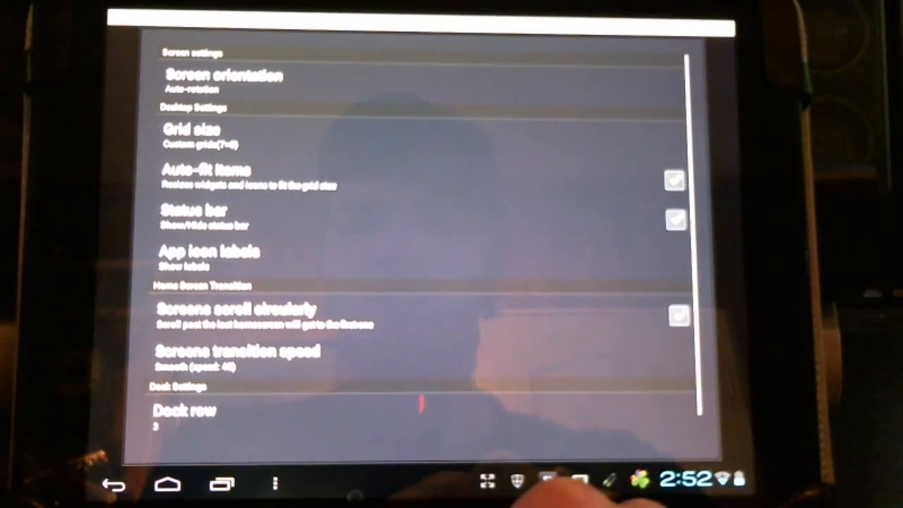
Toggle 'Screens scroll circularly' off and back on in Preferences
click(191, 129)
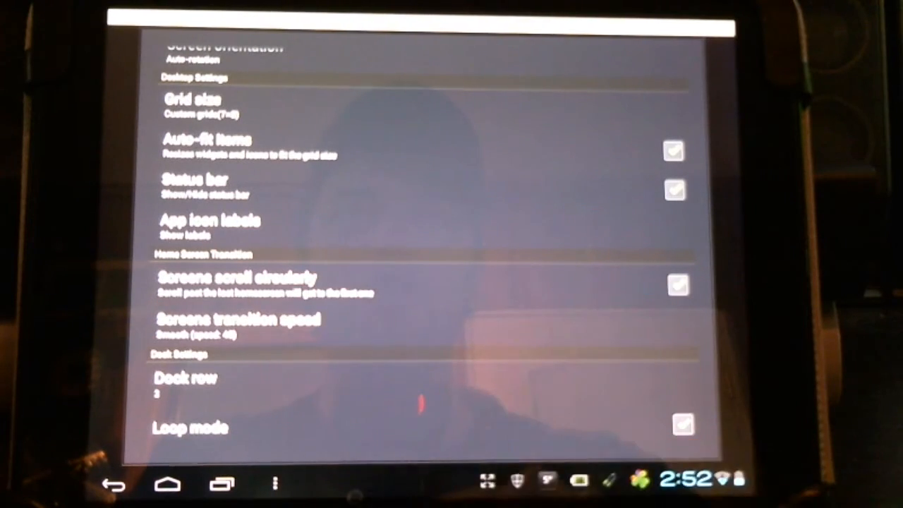
click(675, 285)
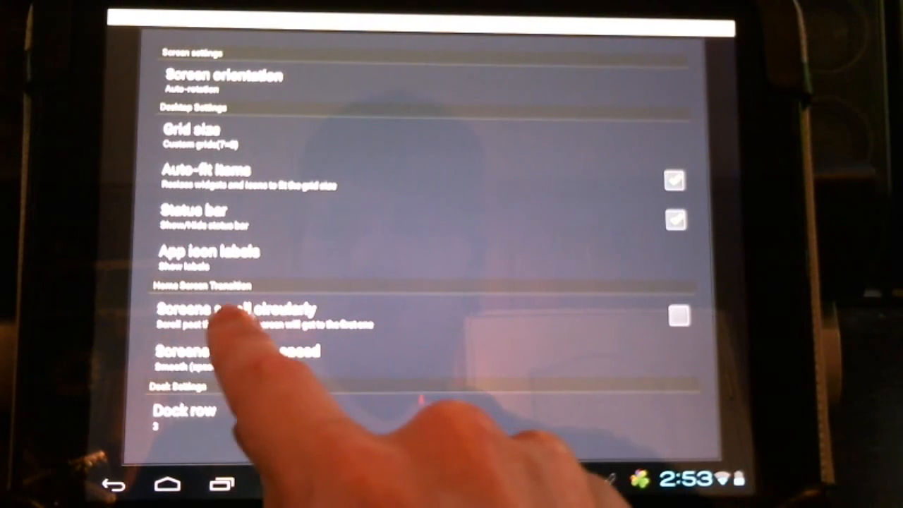
click(678, 316)
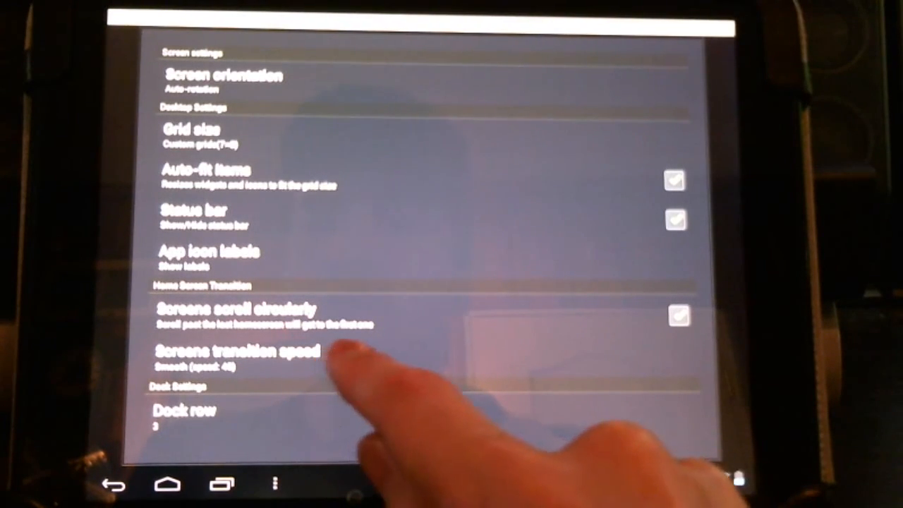
click(238, 351)
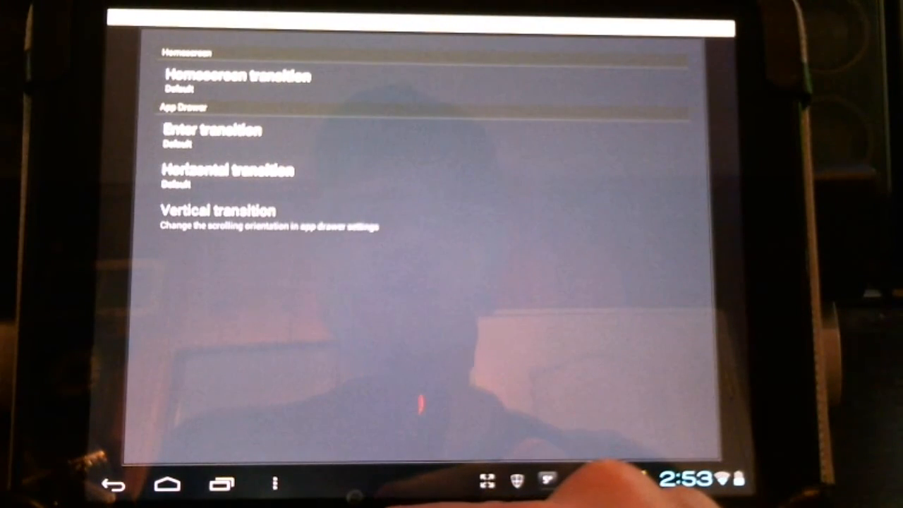
Choose Bulldoze as the homescreen transition and dismiss the launcher prompt
click(236, 76)
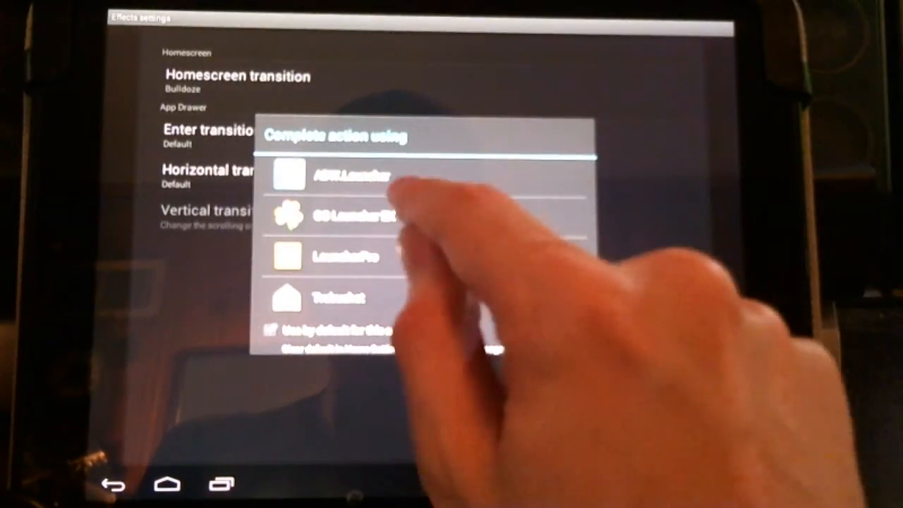
click(346, 177)
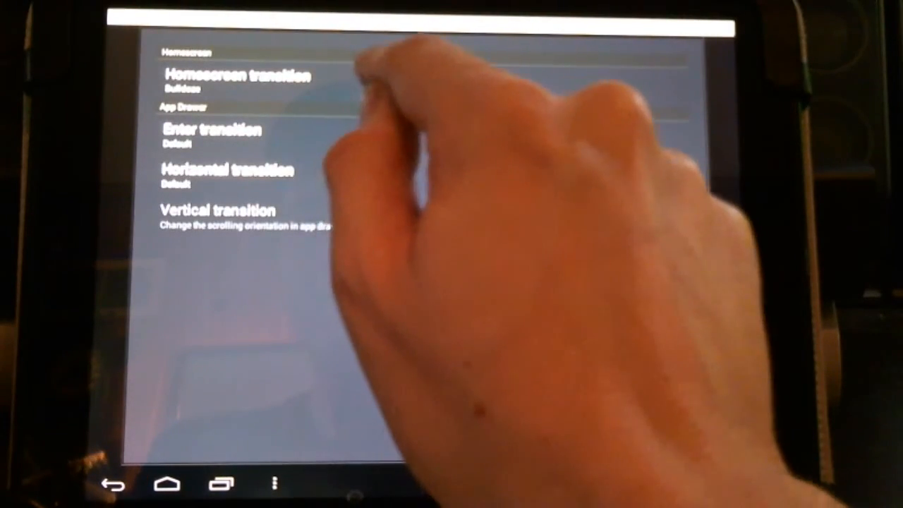
Replace Bulldoze with Windmill in the homescreen transition list
click(236, 77)
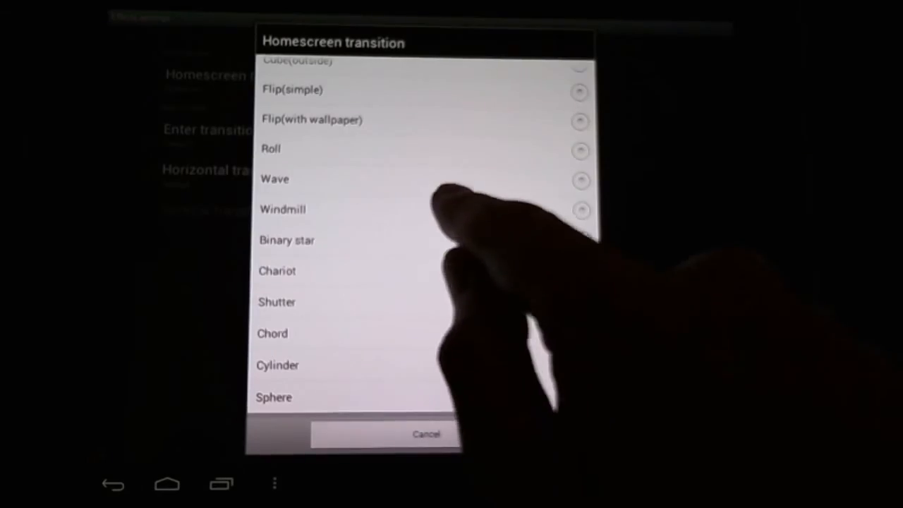
click(282, 208)
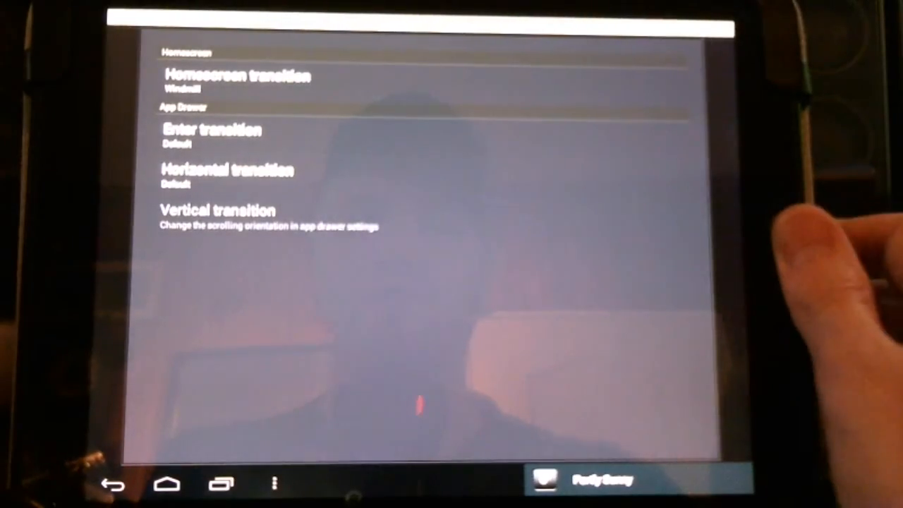